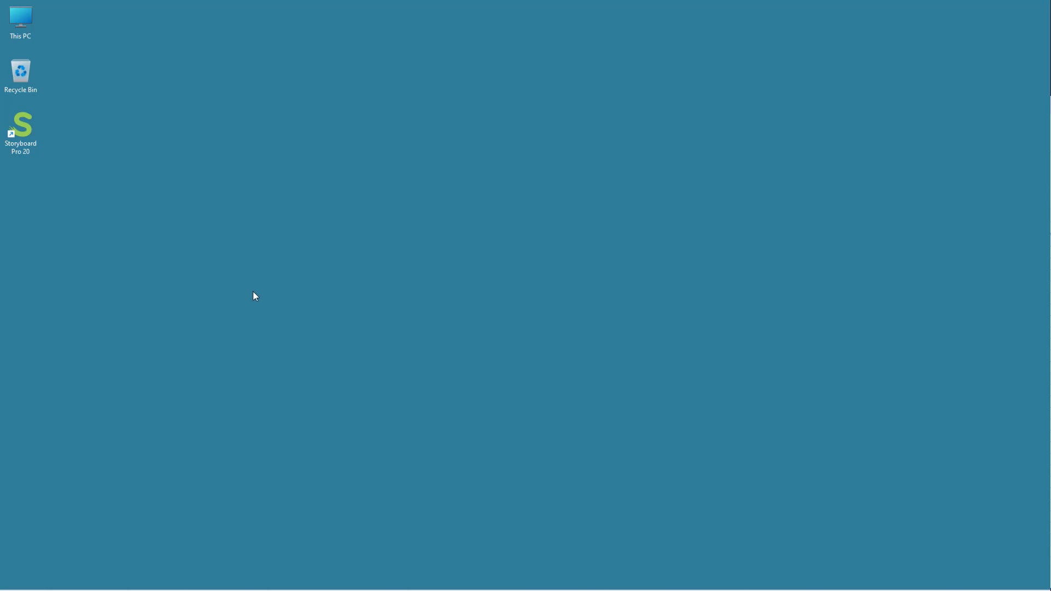
pyautogui.moveTo(153, 247)
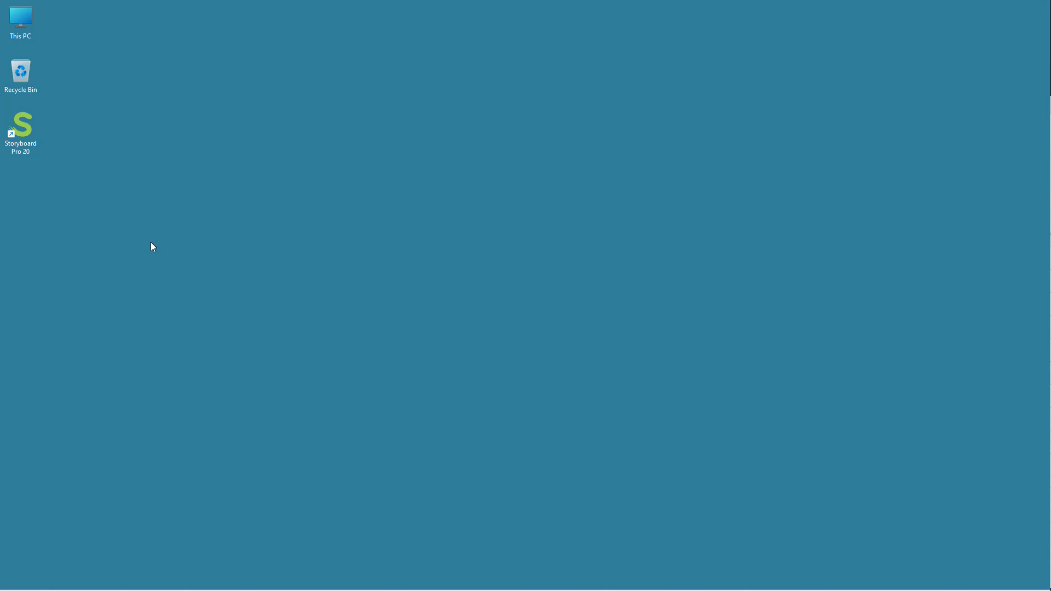
pyautogui.moveTo(144, 240)
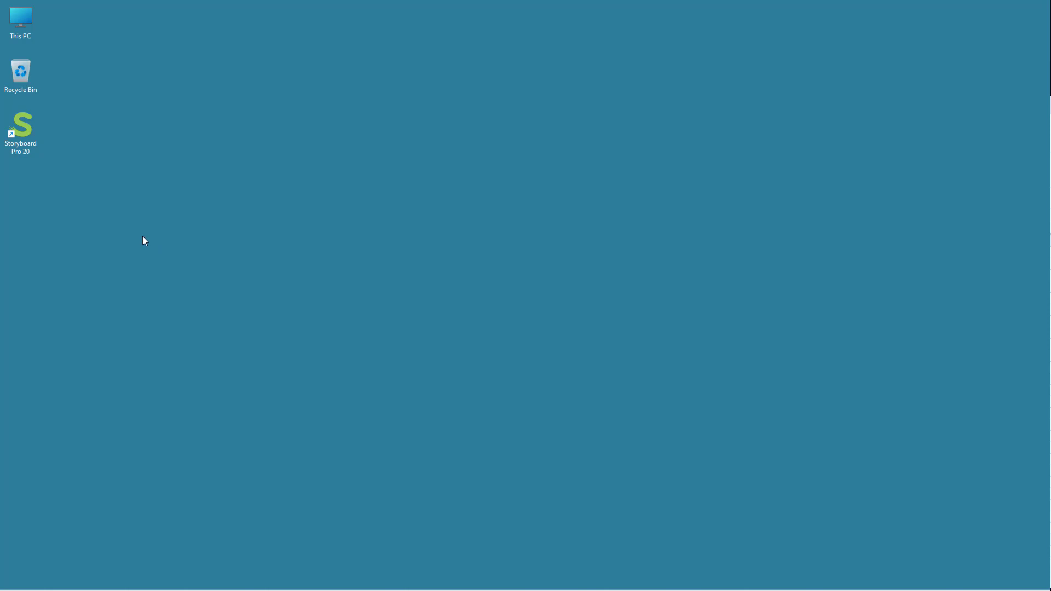
pyautogui.moveTo(59, 165)
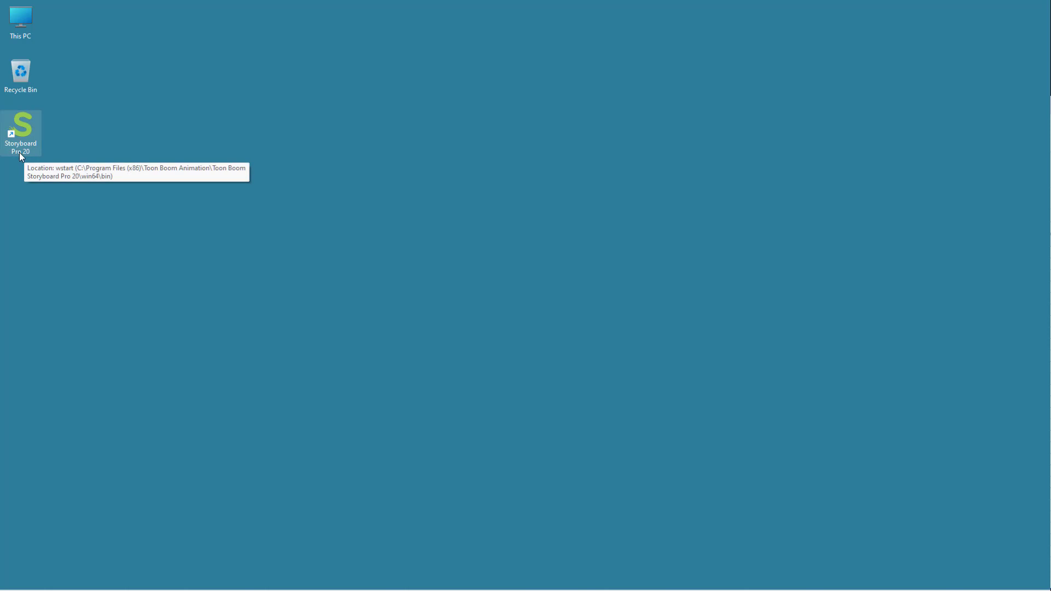
pyautogui.moveTo(44, 162)
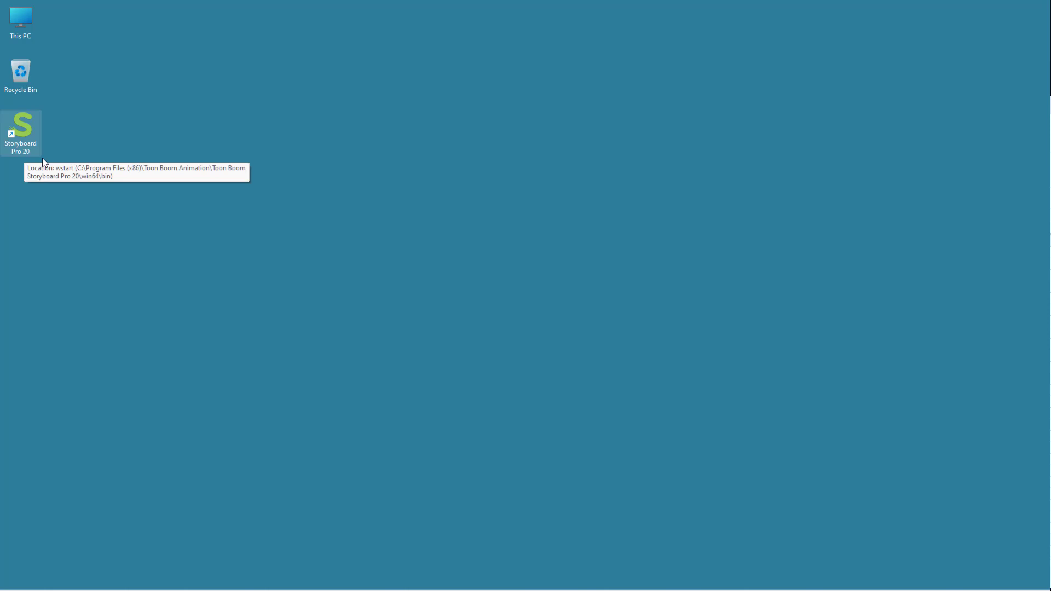
pyautogui.moveTo(75, 163)
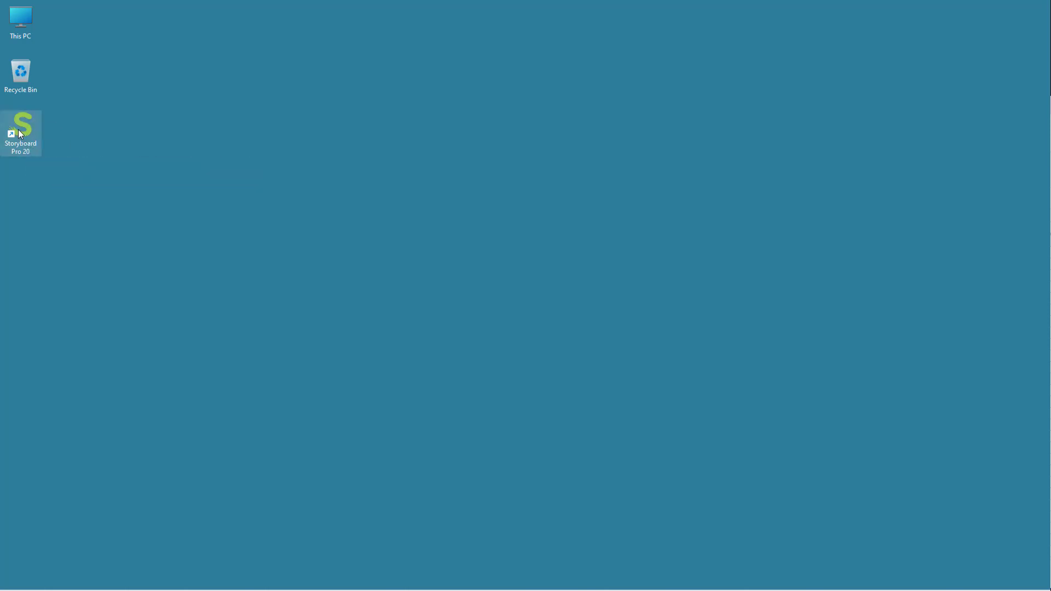
pyautogui.moveTo(72, 169)
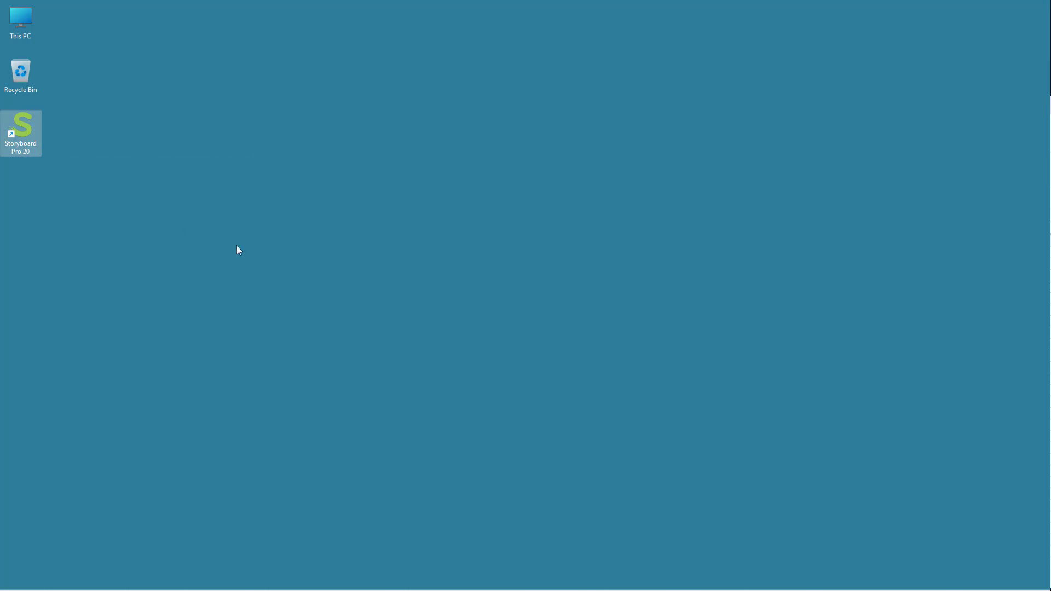
pyautogui.moveTo(505, 205)
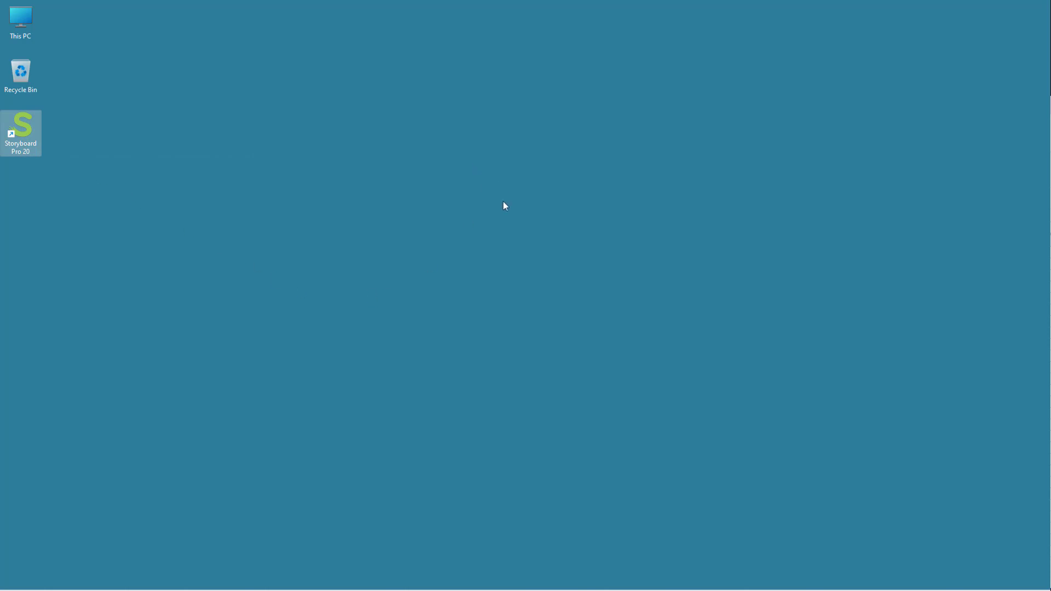
# - Launch Storyboard Pro 20 from its desktop shortcut
pyautogui.doubleClick(21, 125)
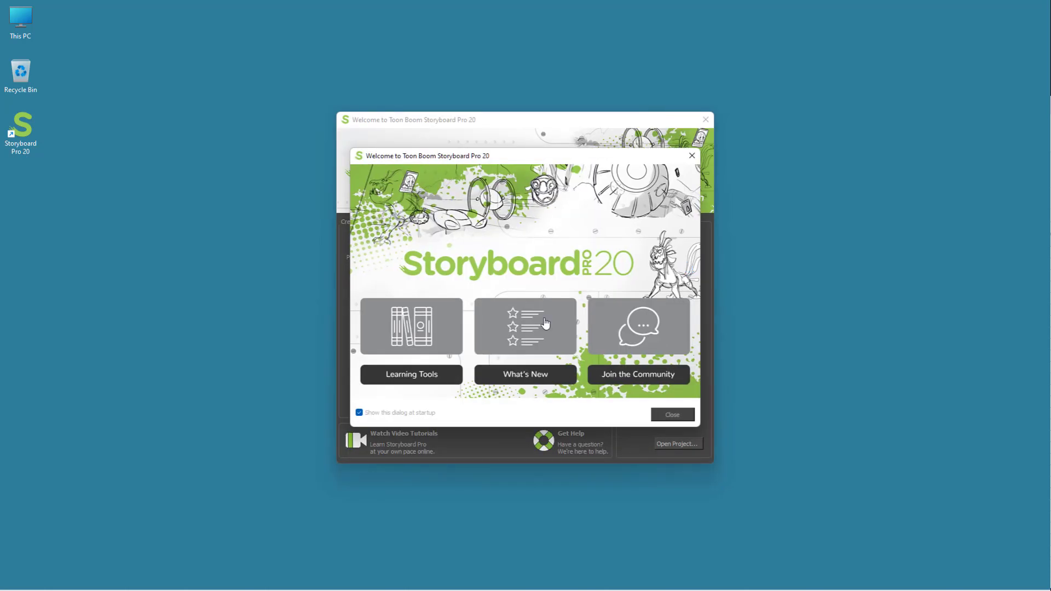
pyautogui.moveTo(644, 379)
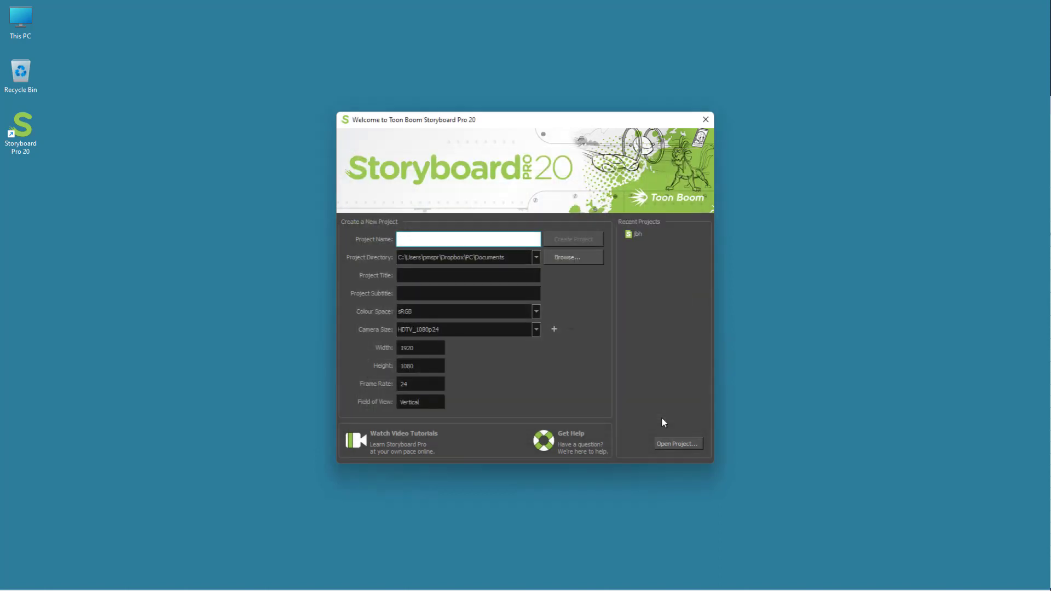
# - Enter TutorTube_Project as the new project's name
pyautogui.click(468, 239)
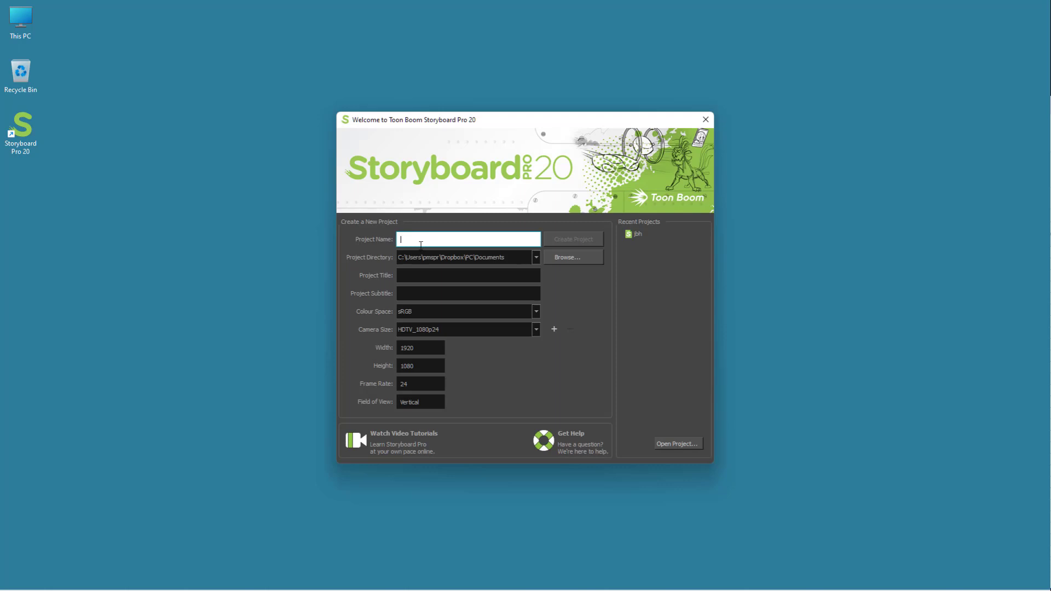
pyautogui.write('TutorTube_Project')
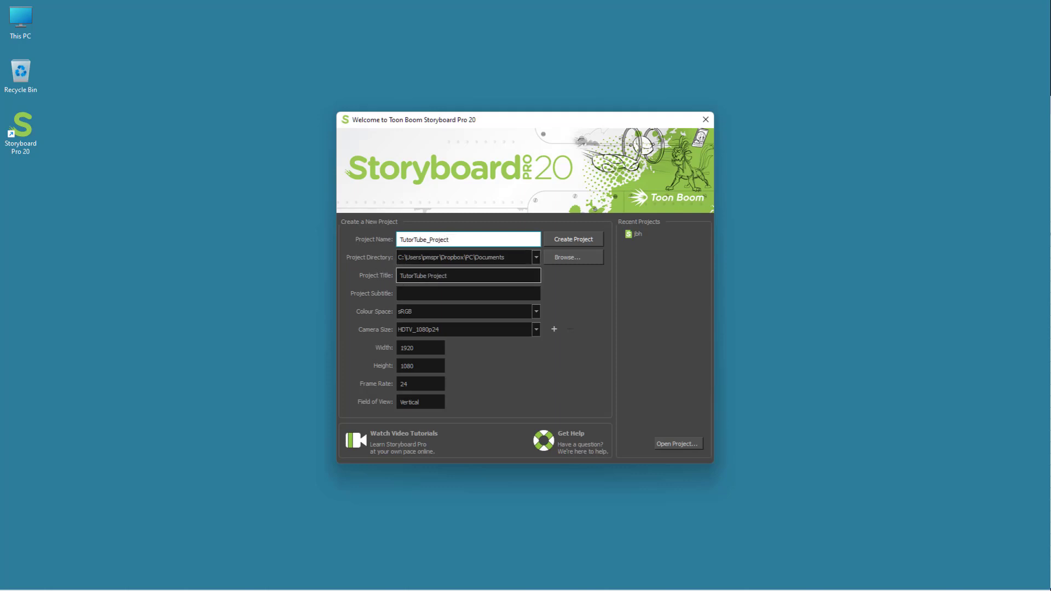
# - Set the title to 'TutorTube Project Example' and subtitle to 'TutorTube'
pyautogui.click(468, 276)
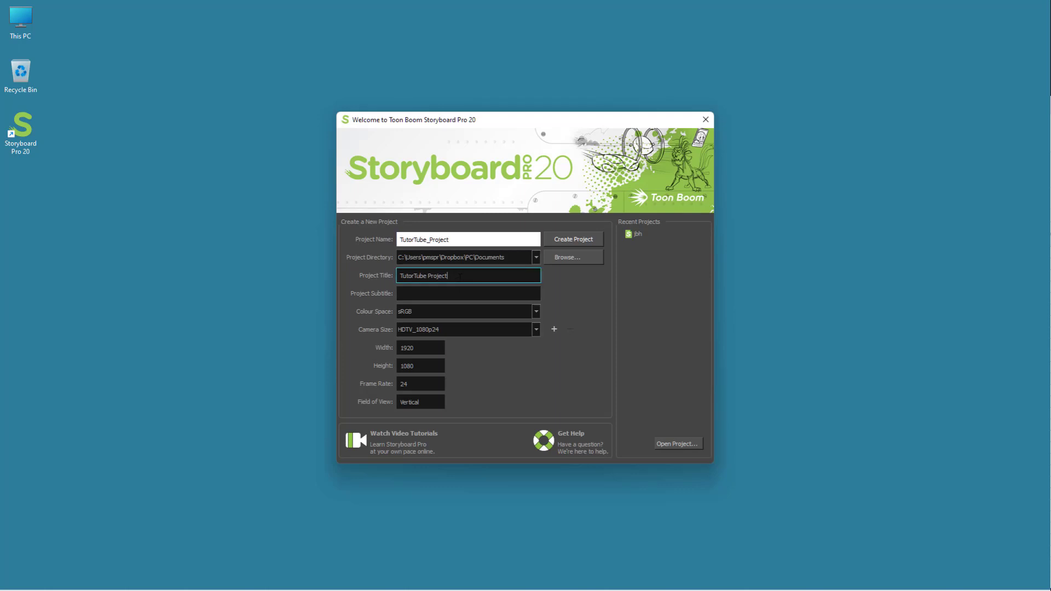
pyautogui.write('fg')
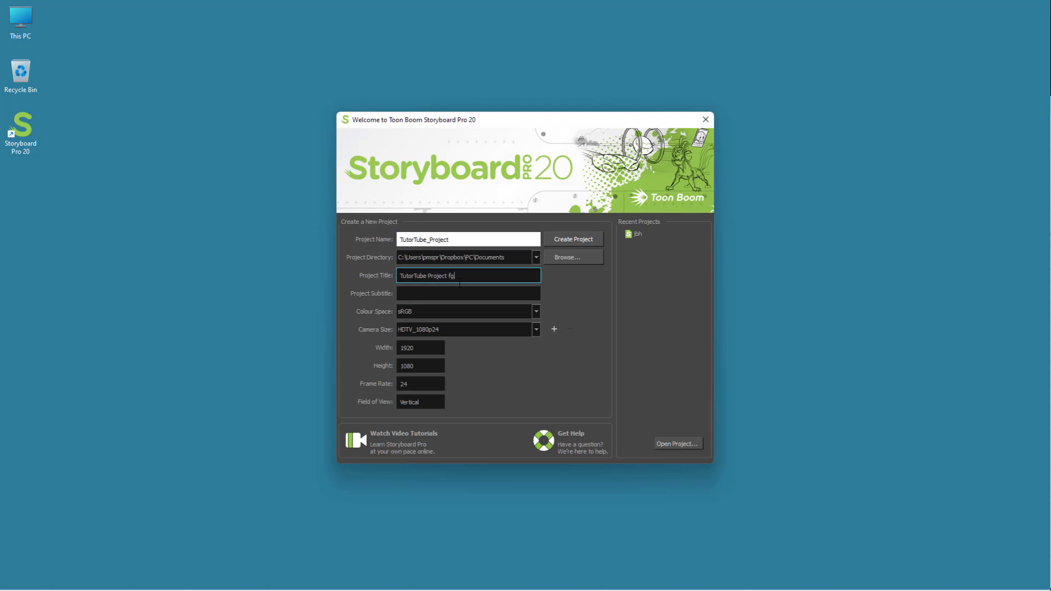
pyautogui.write('Example')
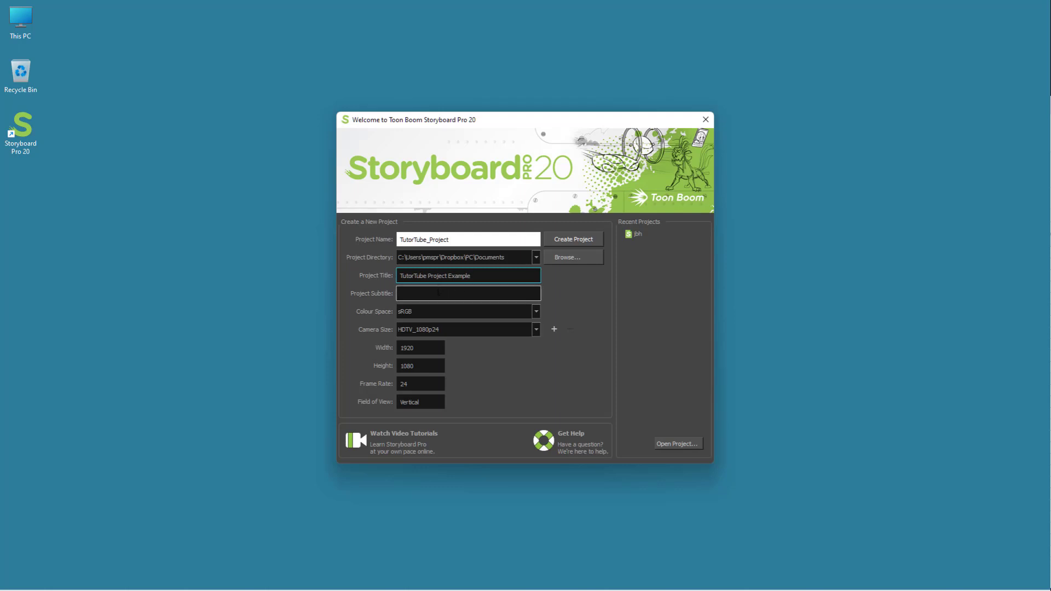
pyautogui.click(467, 293)
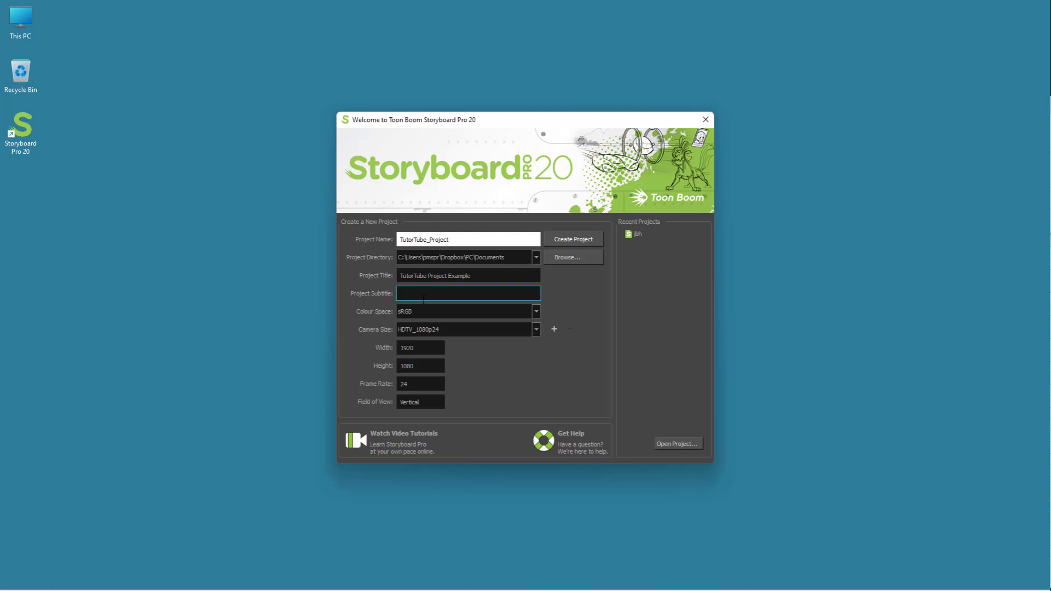
pyautogui.write('TutorTube')
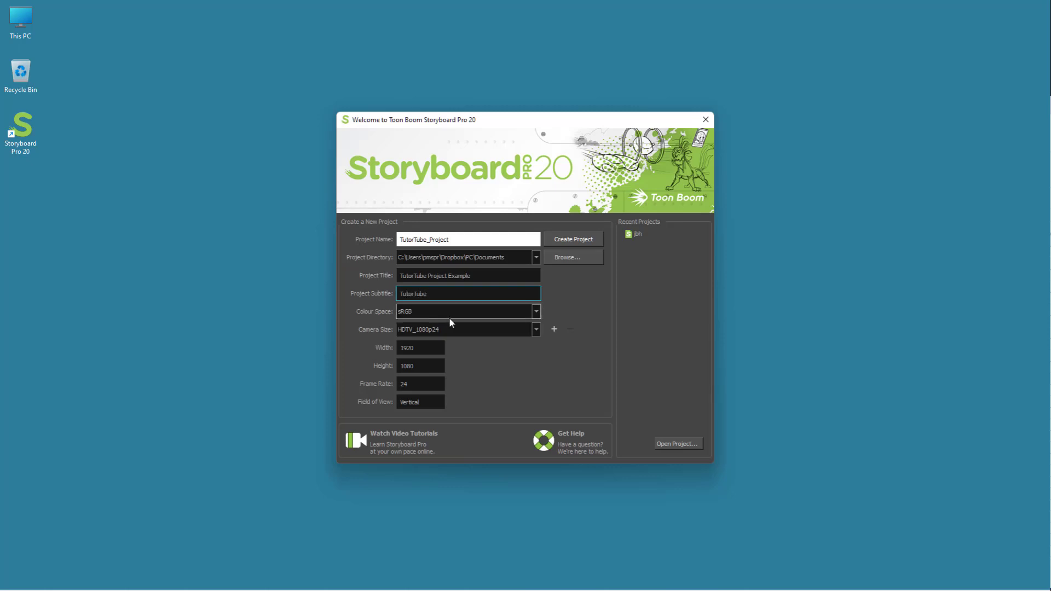
pyautogui.click(535, 310)
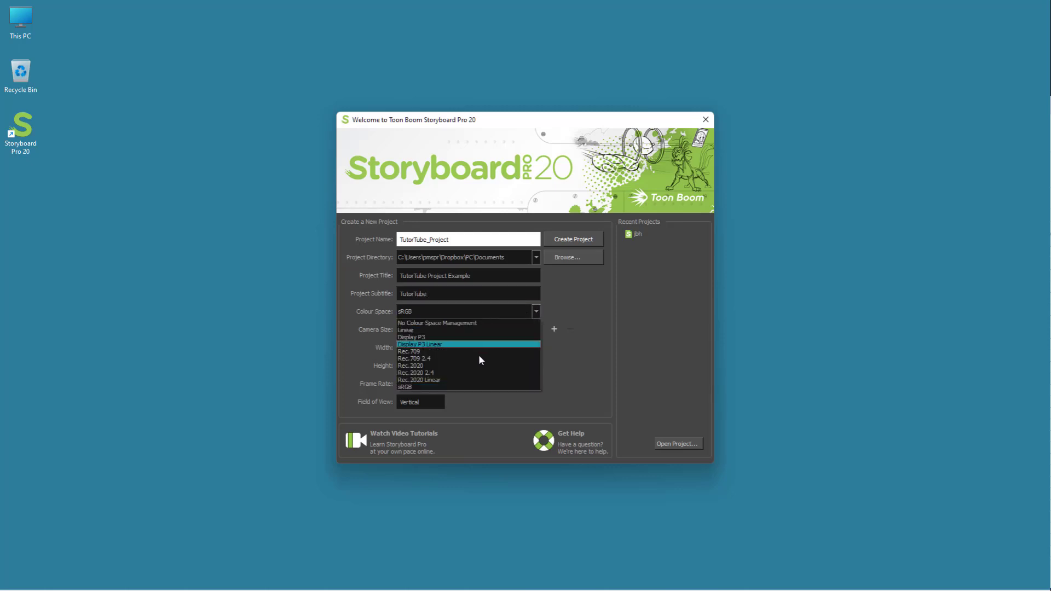
pyautogui.moveTo(471, 359)
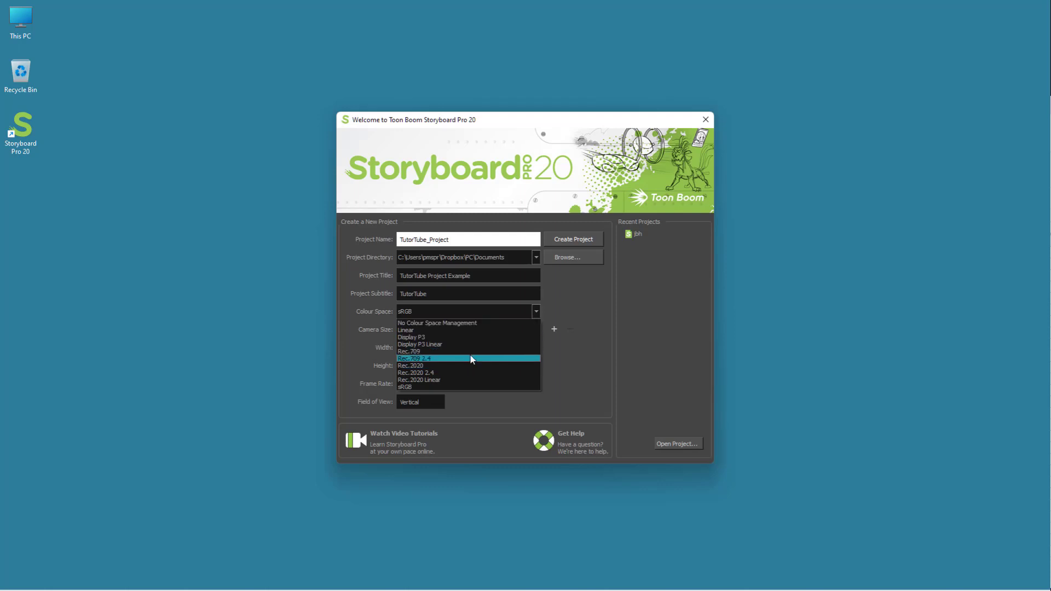
pyautogui.moveTo(485, 344)
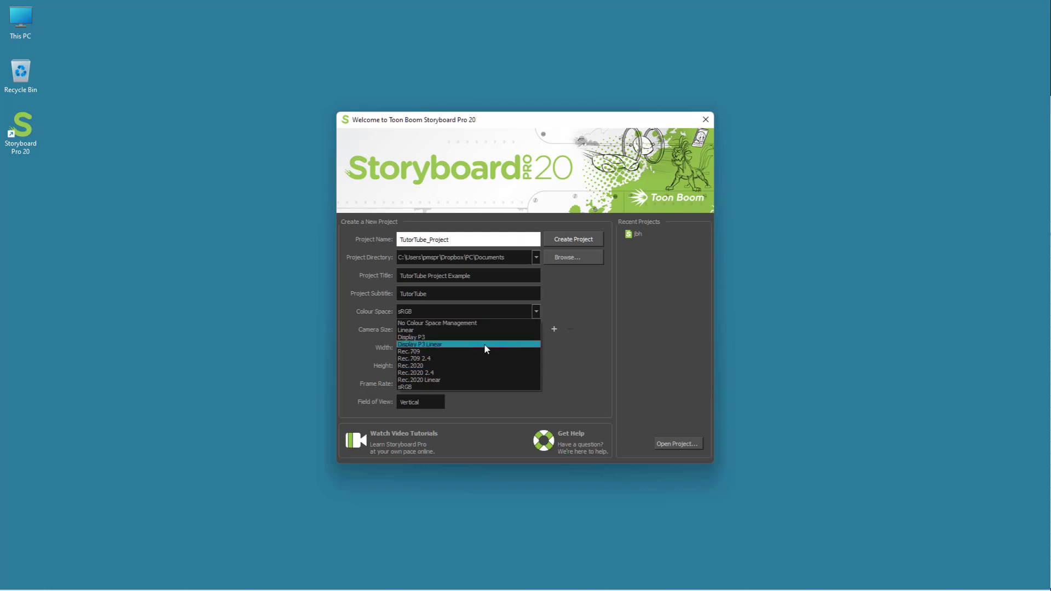
pyautogui.moveTo(436, 373)
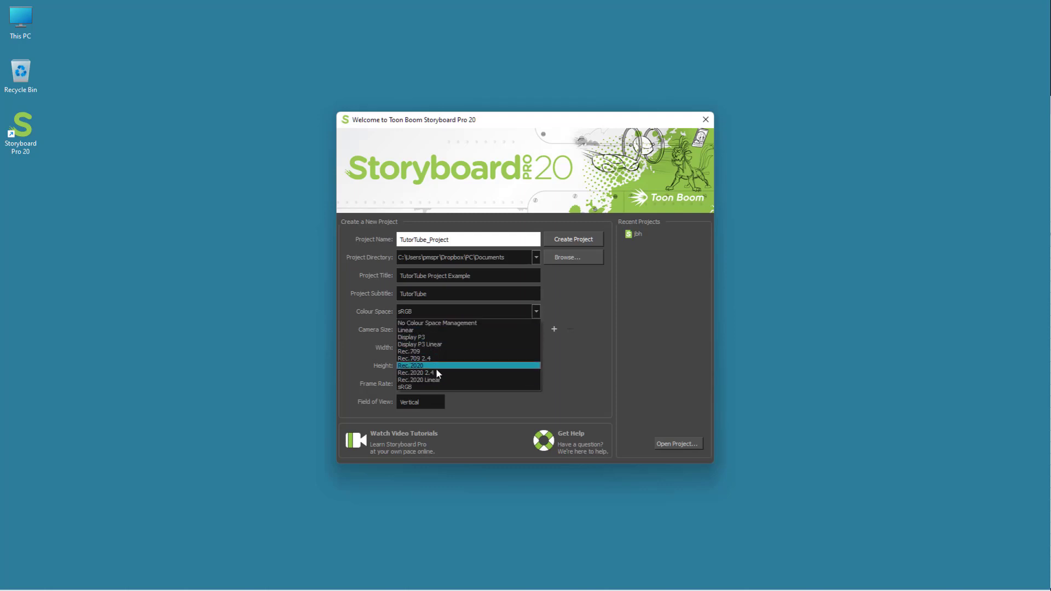
pyautogui.moveTo(418, 387)
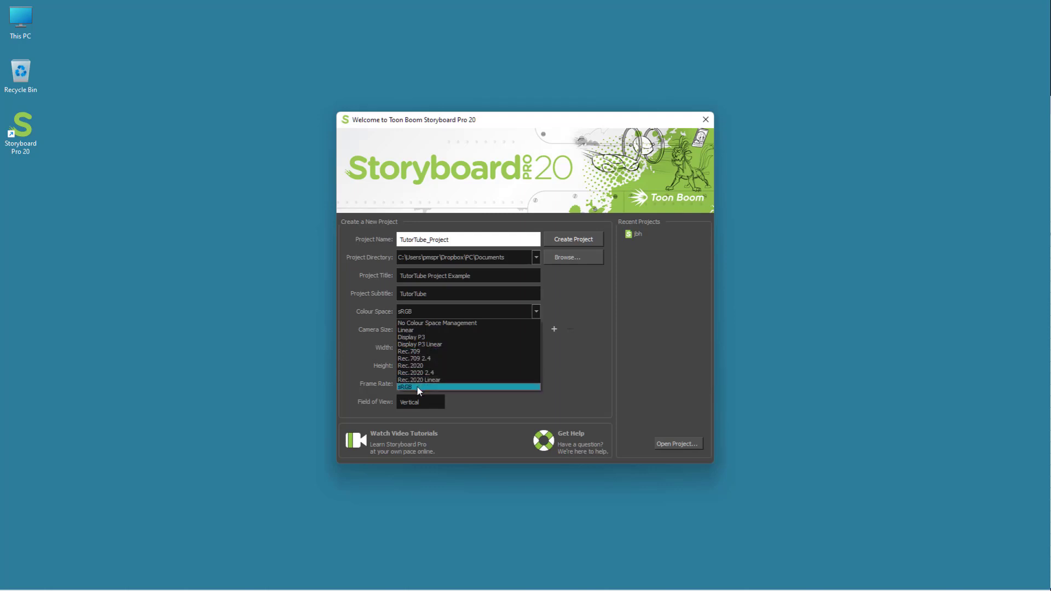
pyautogui.click(418, 387)
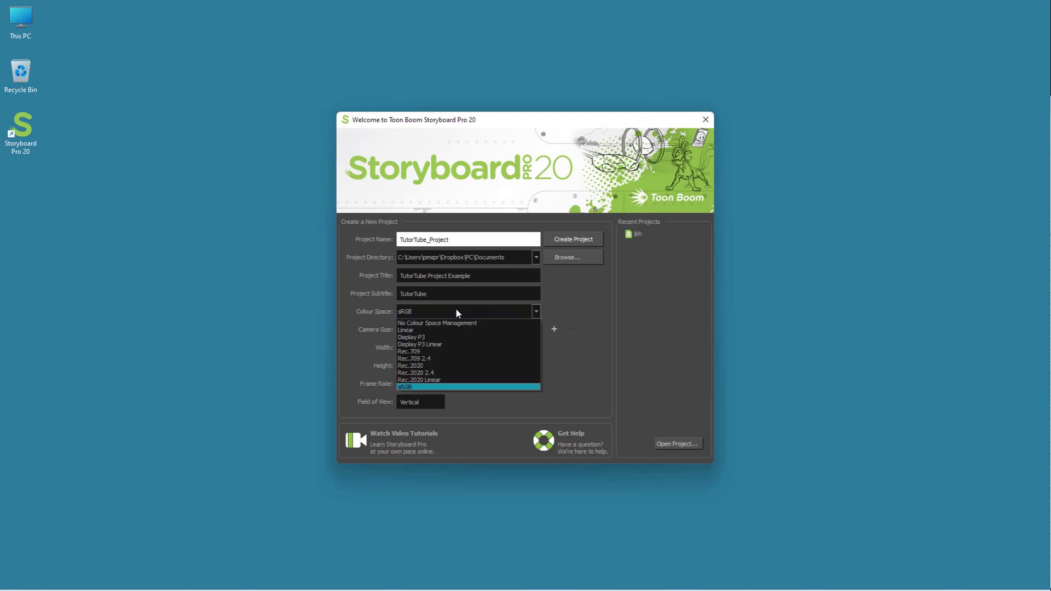
pyautogui.moveTo(419, 388)
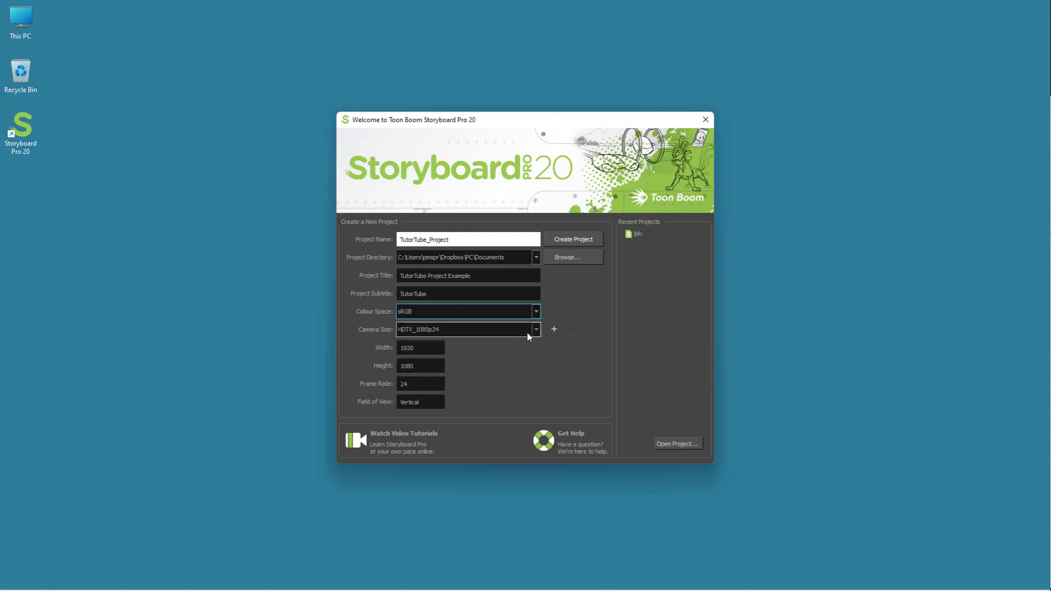
# - Try 360p and 720p camera presets, then settle on 1080p (1920×1080, 24 fps)
pyautogui.click(535, 329)
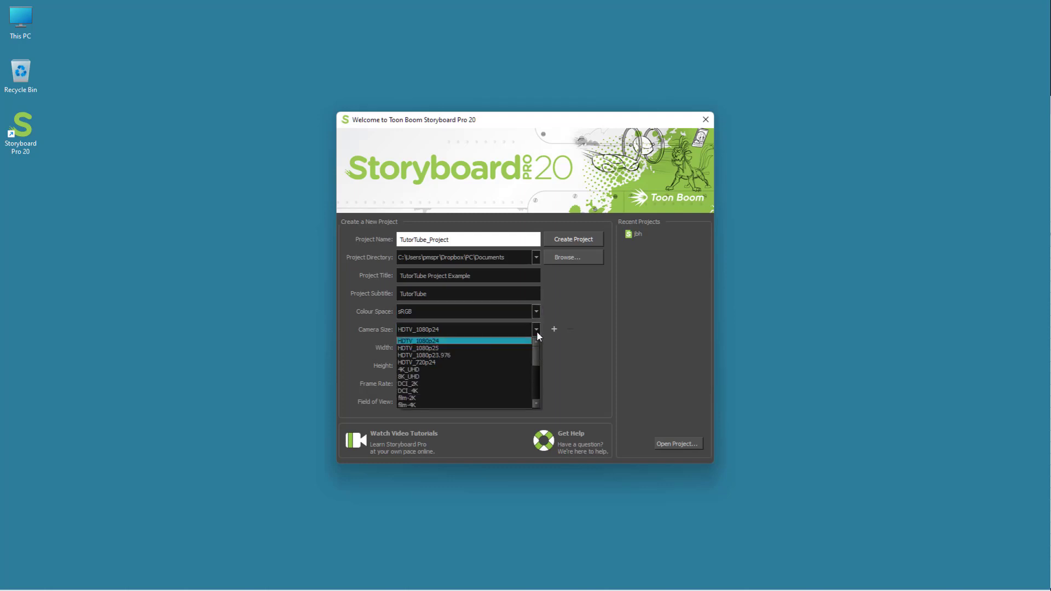
pyautogui.scroll(-3)
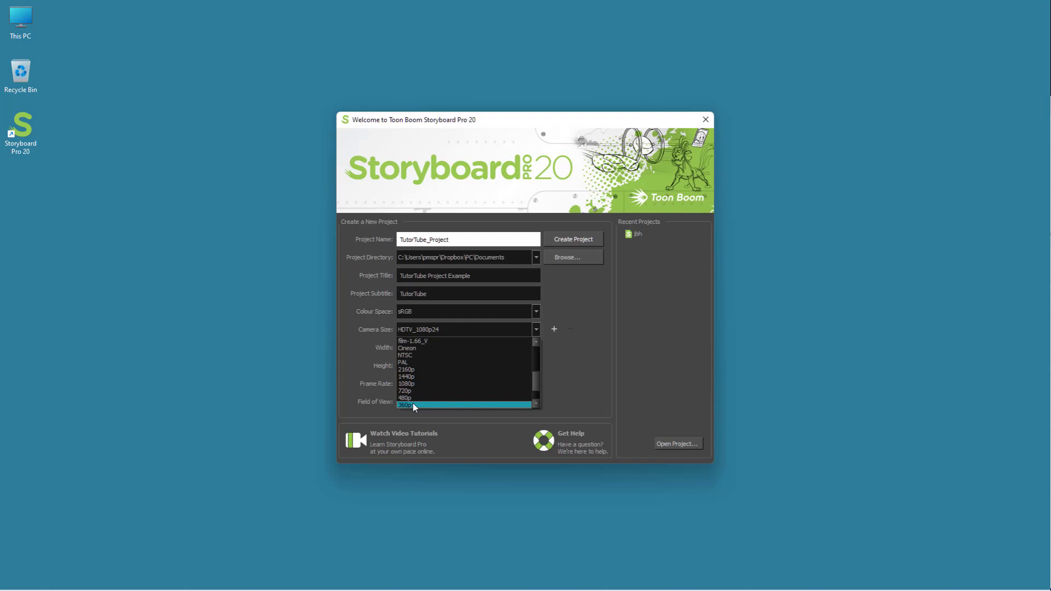
pyautogui.click(412, 404)
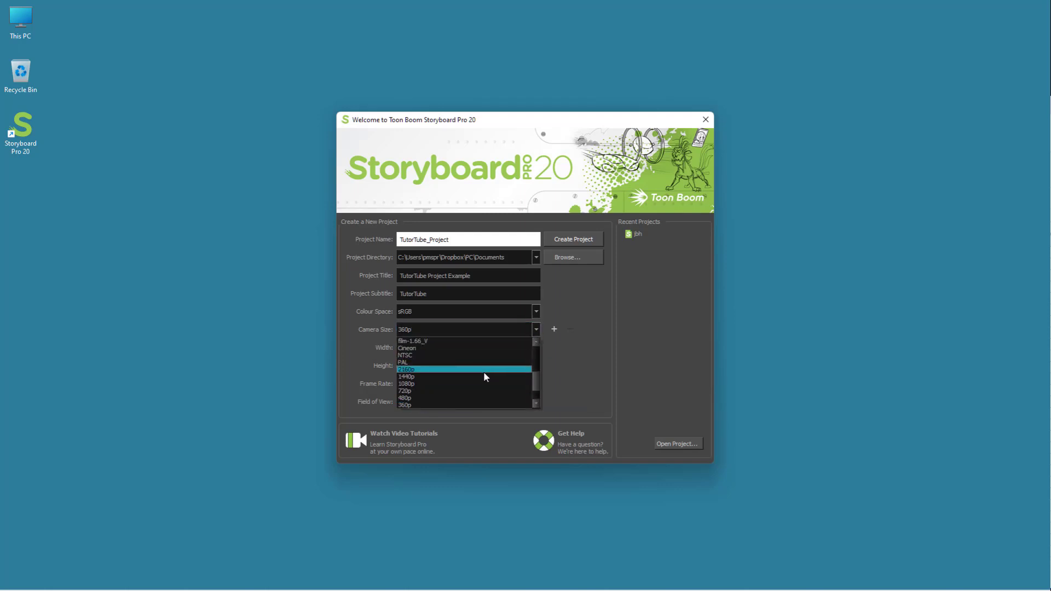
pyautogui.moveTo(442, 390)
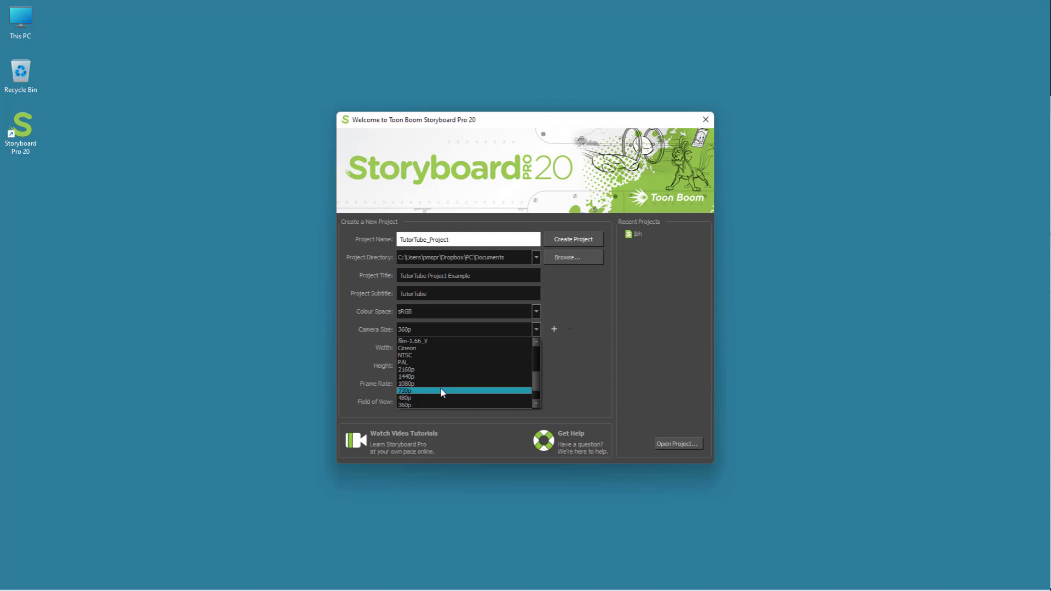
pyautogui.click(426, 391)
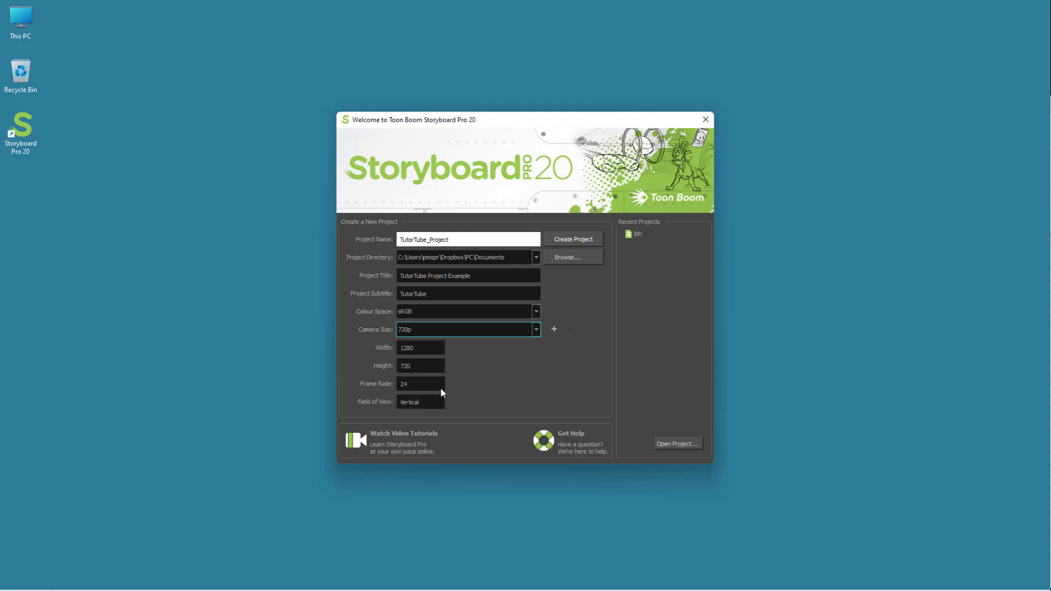
pyautogui.click(536, 330)
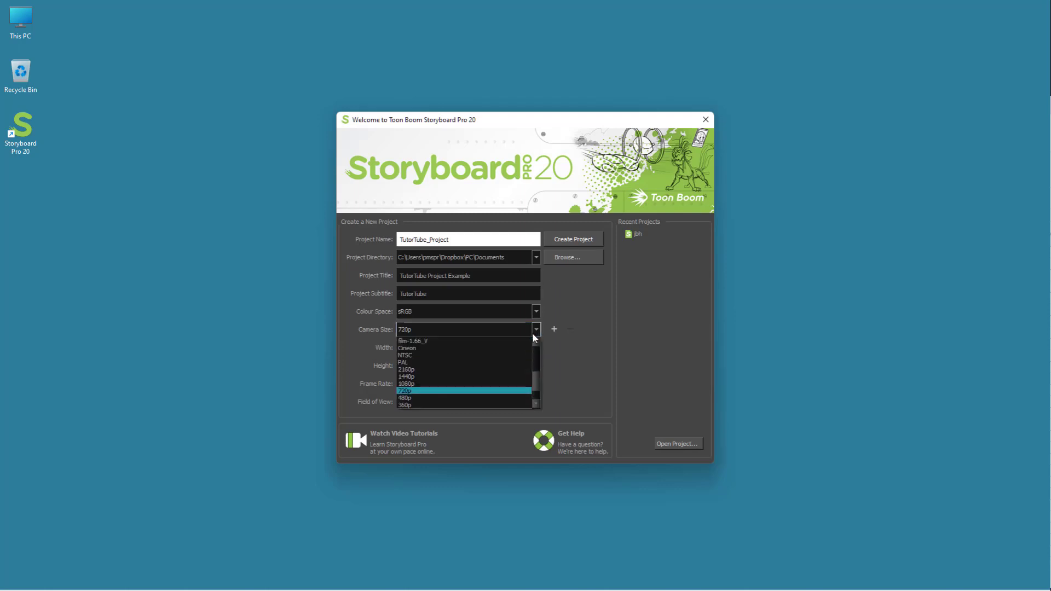
pyautogui.click(406, 383)
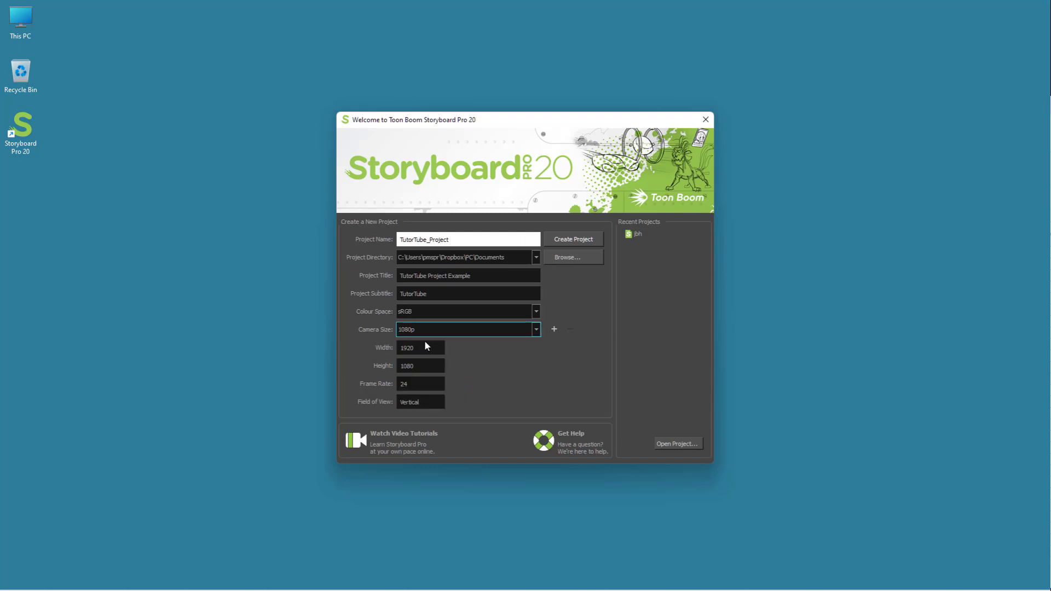
pyautogui.moveTo(431, 352)
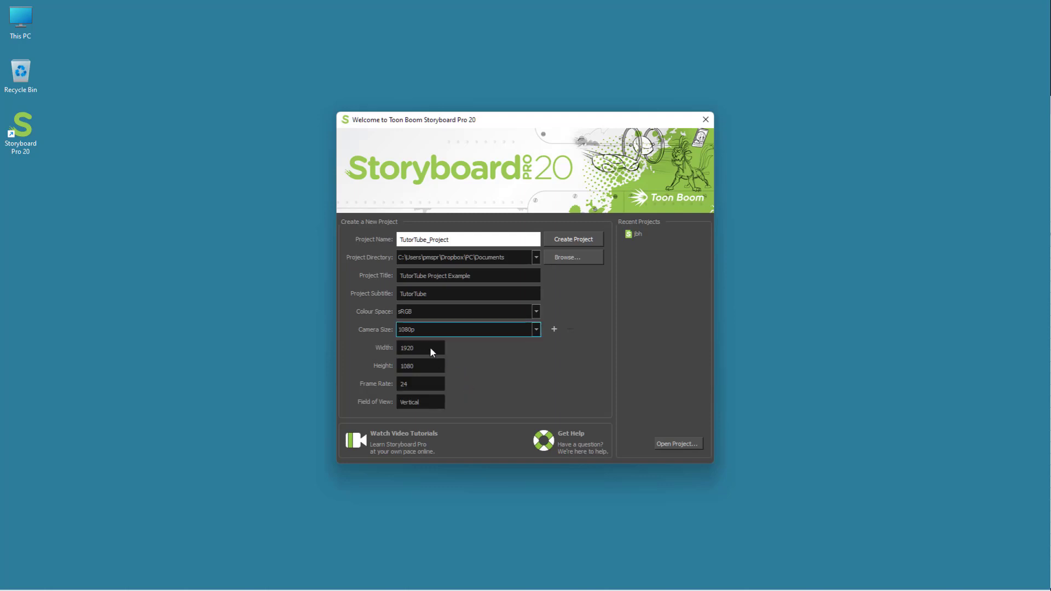
pyautogui.moveTo(410, 373)
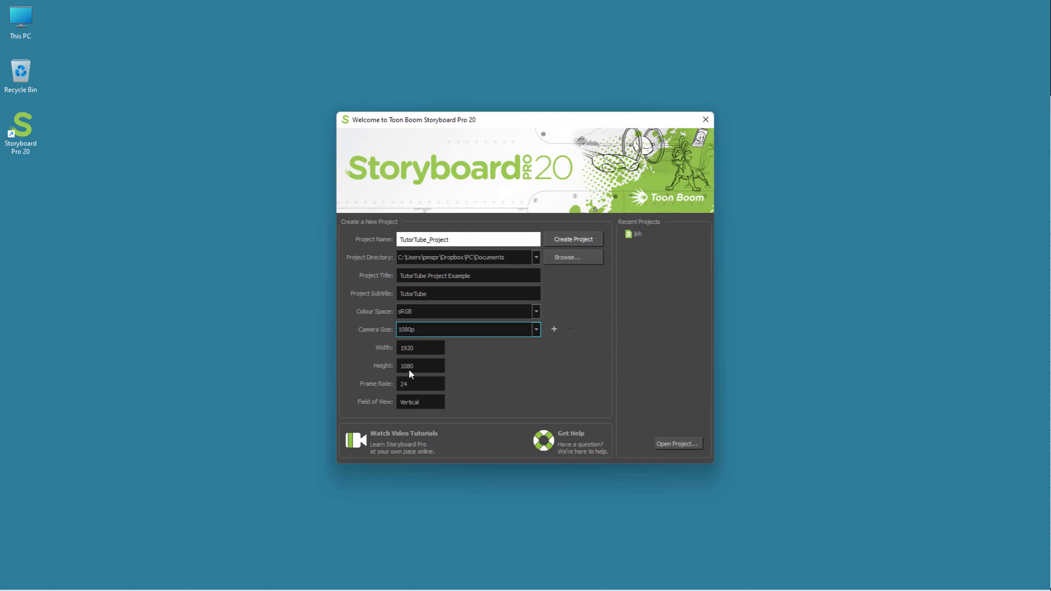
pyautogui.moveTo(499, 343)
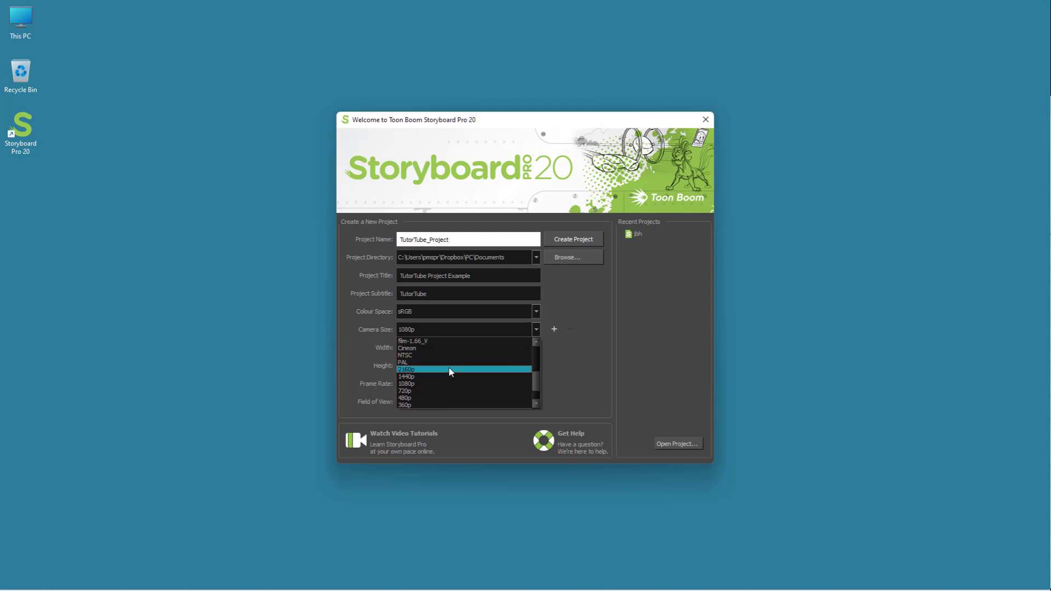
pyautogui.click(429, 369)
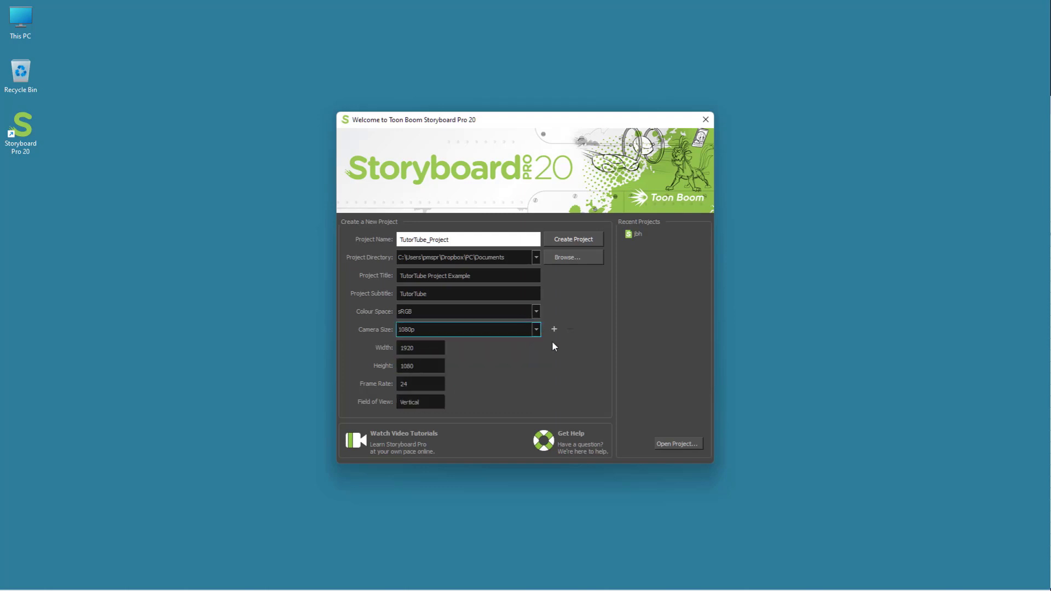
pyautogui.click(554, 329)
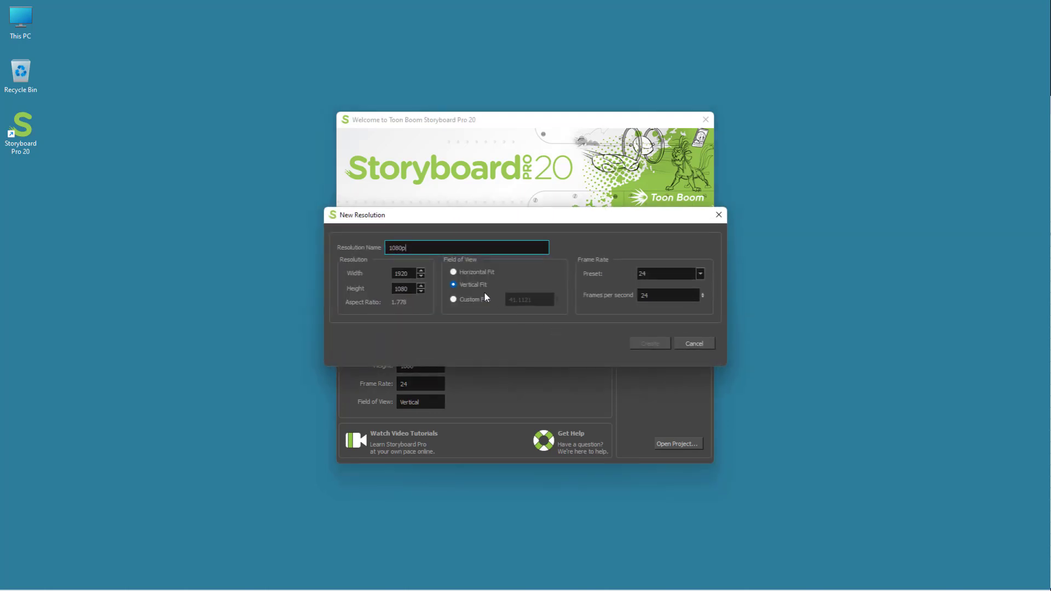
pyautogui.click(700, 274)
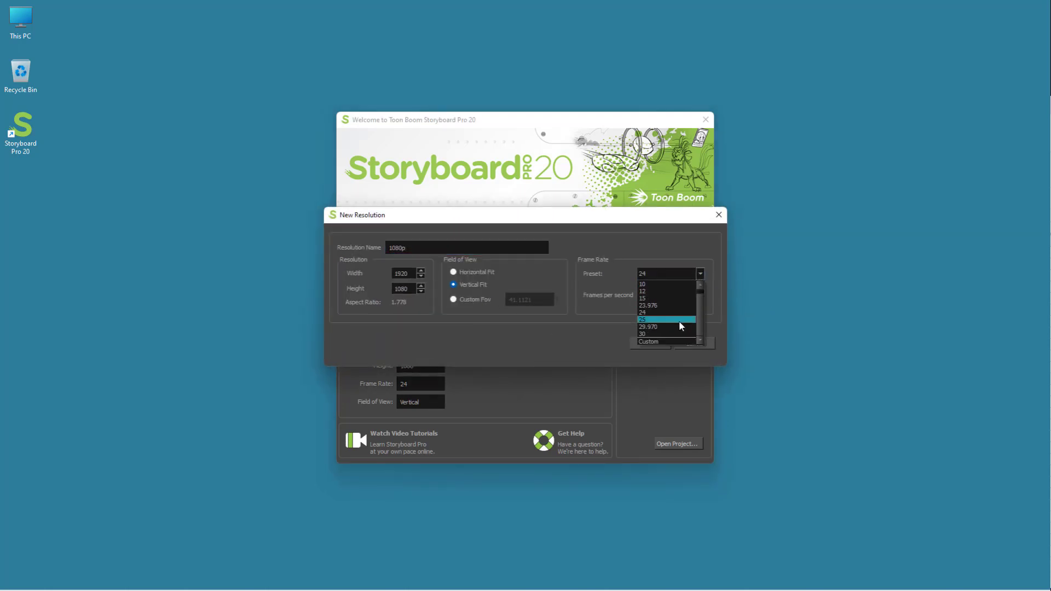
pyautogui.click(648, 333)
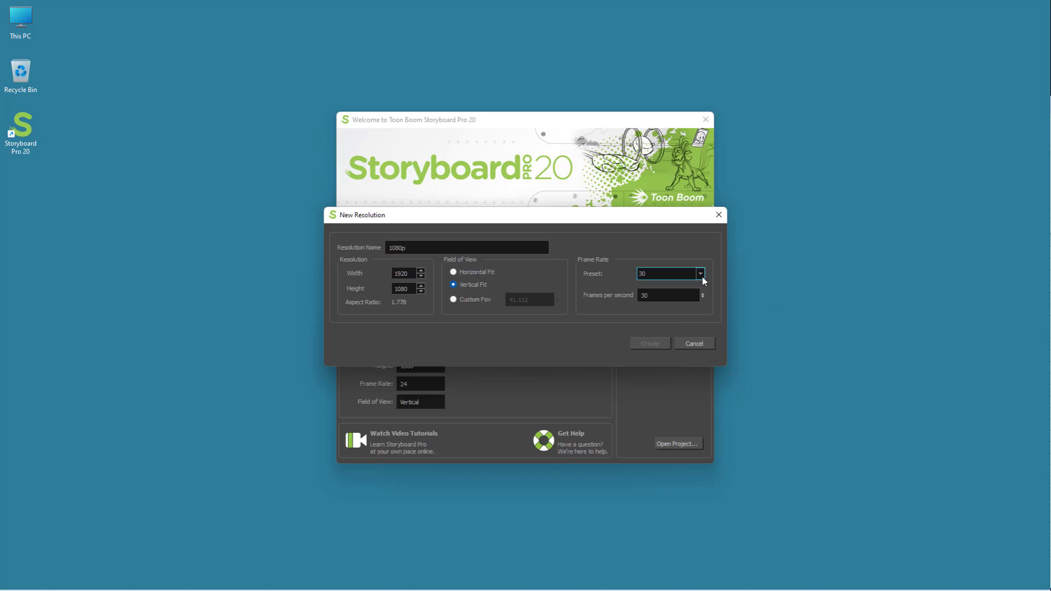
pyautogui.click(699, 274)
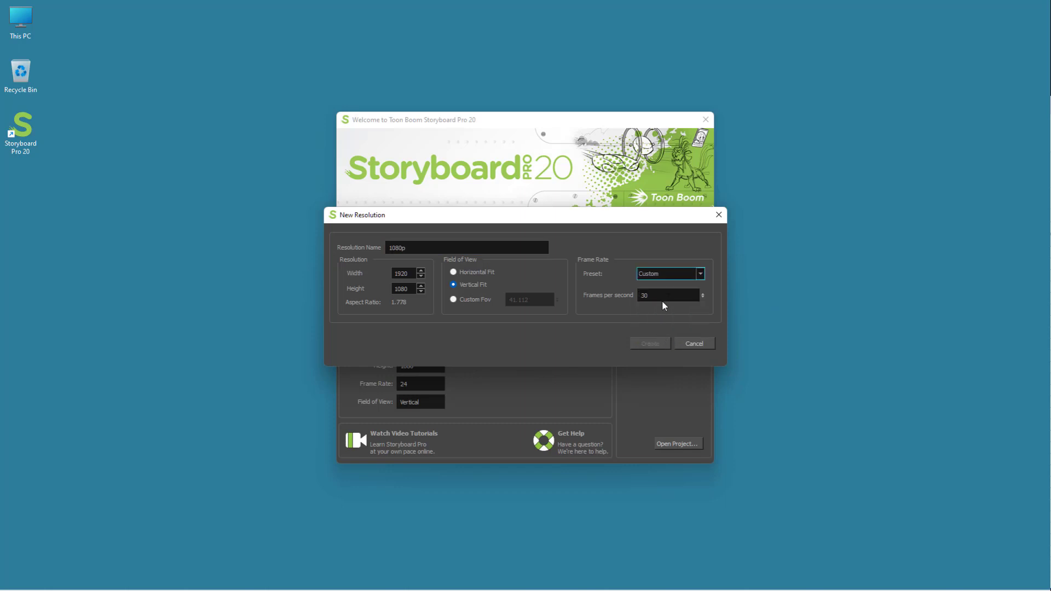
pyautogui.write('6')
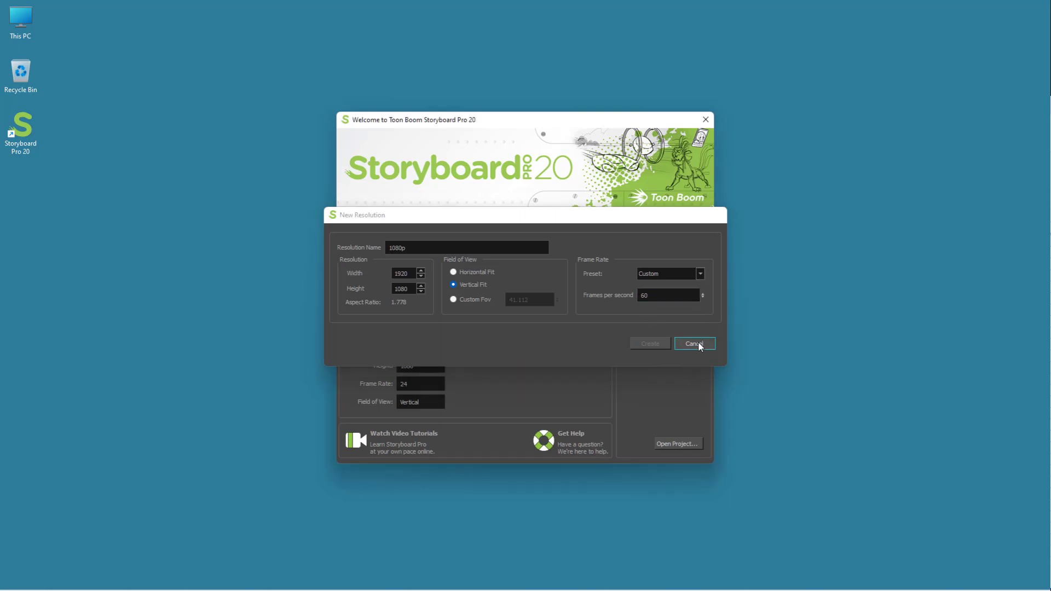
pyautogui.click(694, 344)
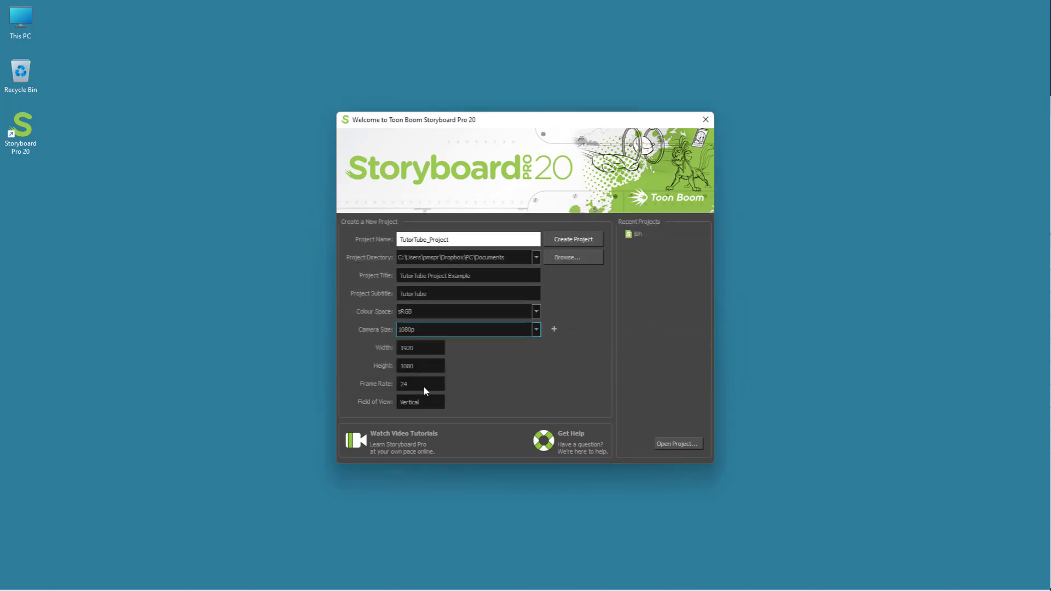
pyautogui.moveTo(668, 242)
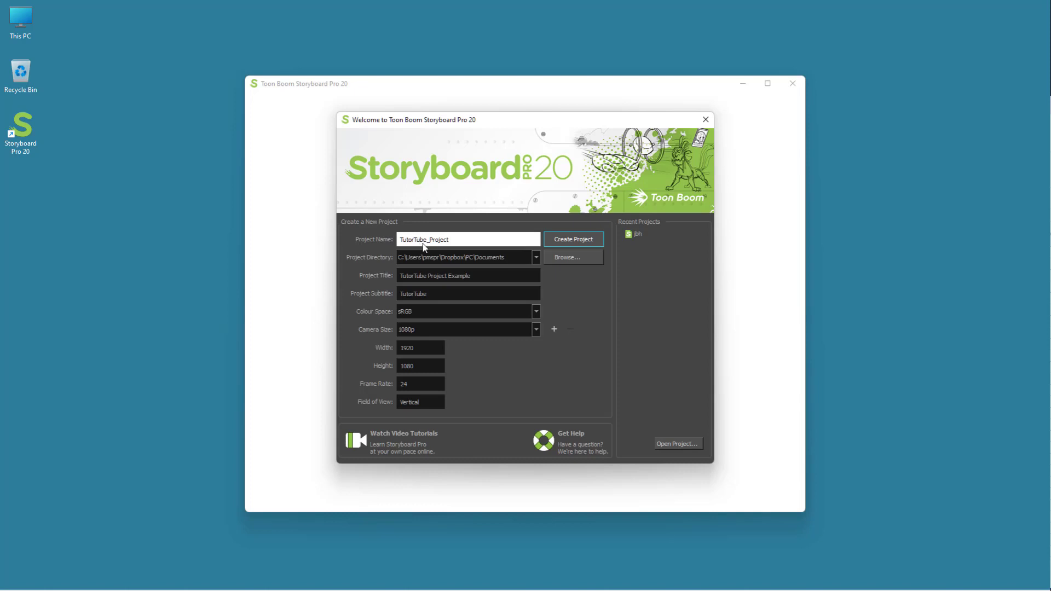
pyautogui.moveTo(547, 243)
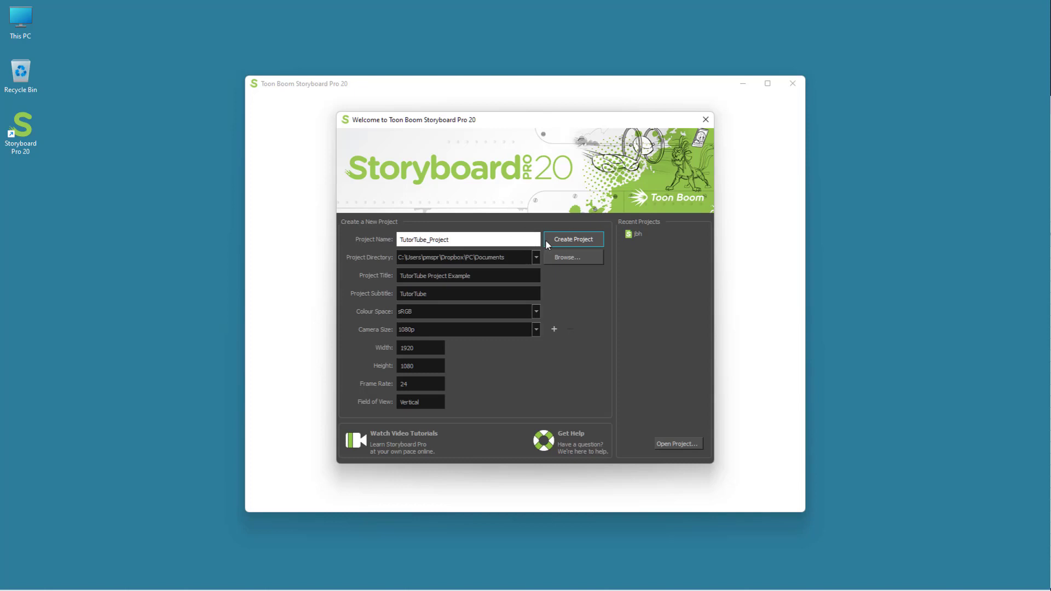
# - Create the TutorTube_Project storyboard from the Welcome dialog
pyautogui.click(573, 238)
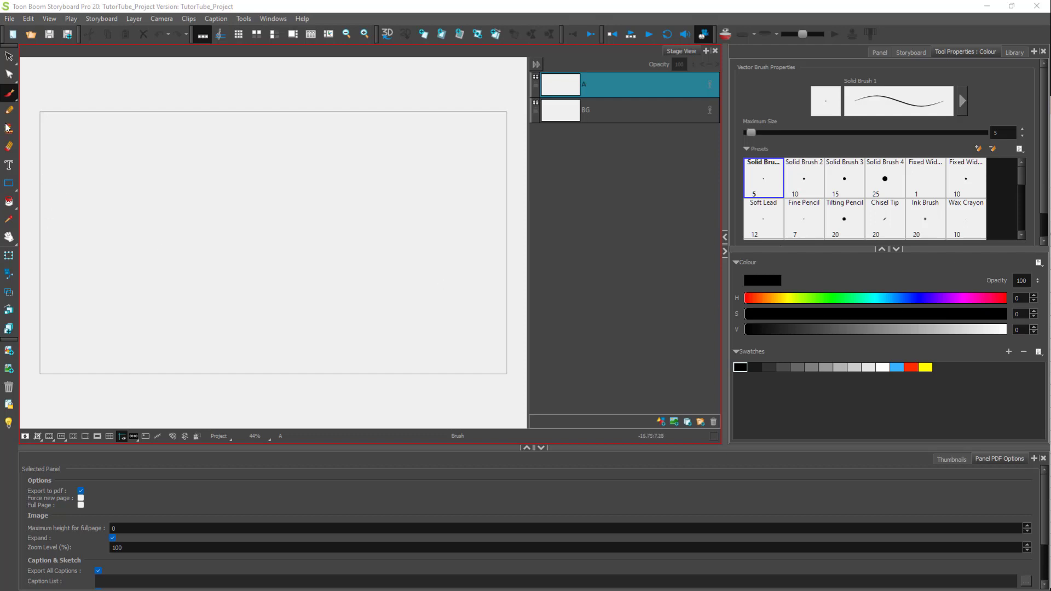
pyautogui.moveTo(181, 245)
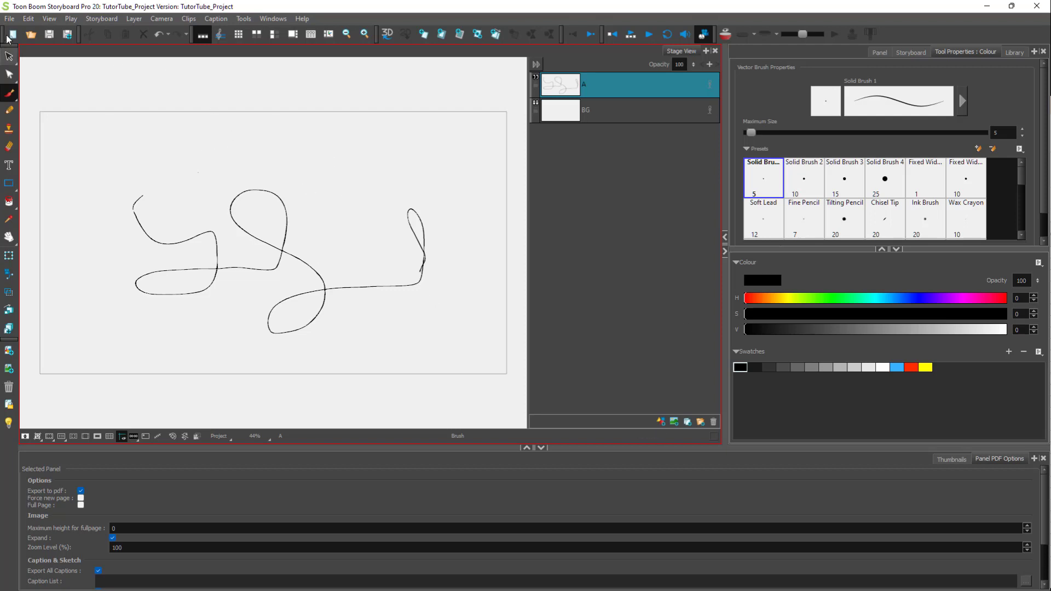
# - Open the File menu over the TutorTube_Project storyboard
pyautogui.click(7, 18)
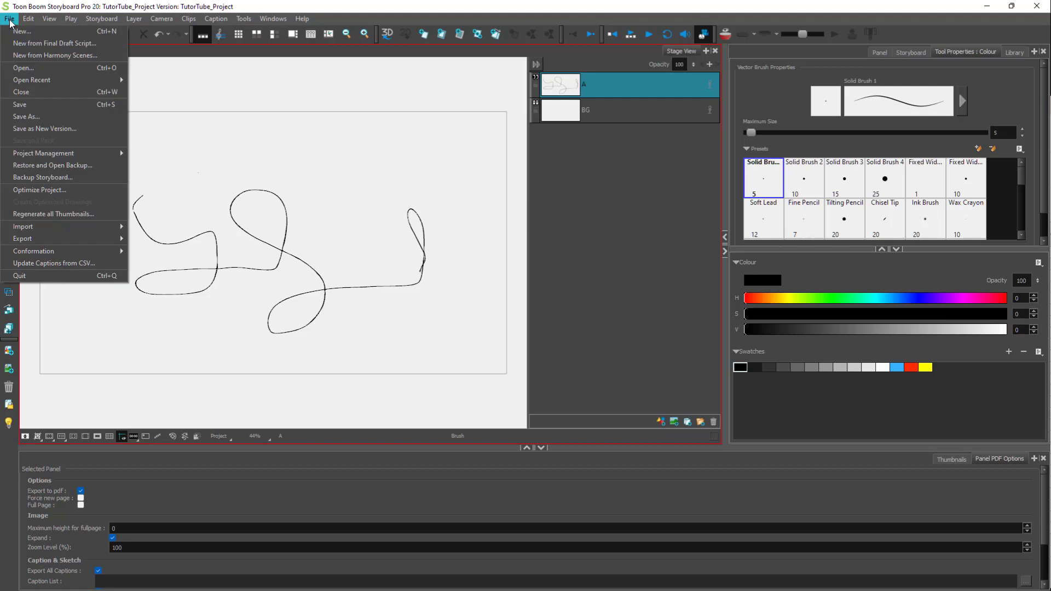
pyautogui.moveTo(22, 32)
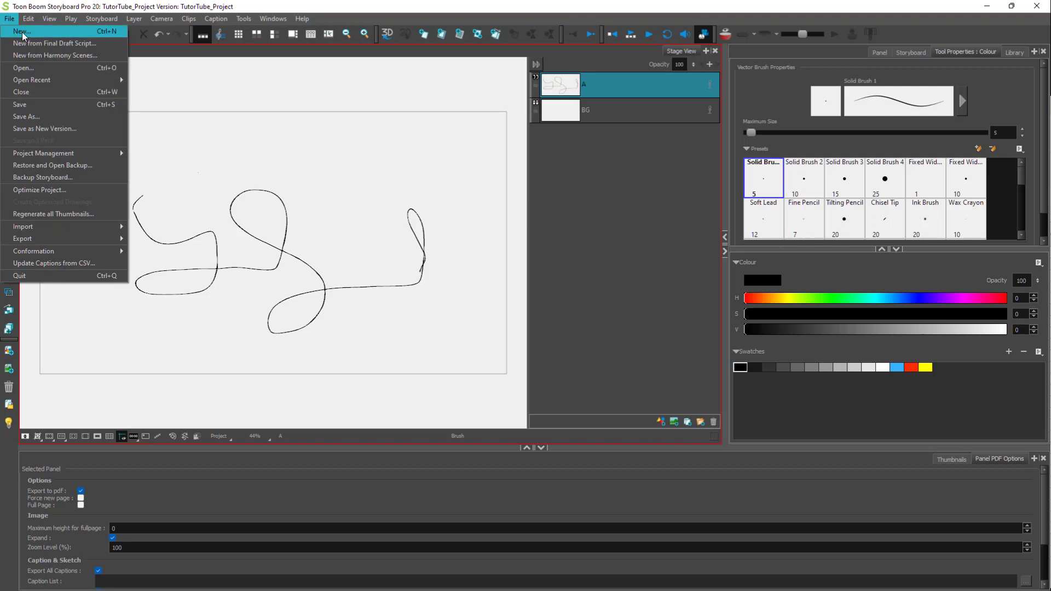
pyautogui.moveTo(248, 203)
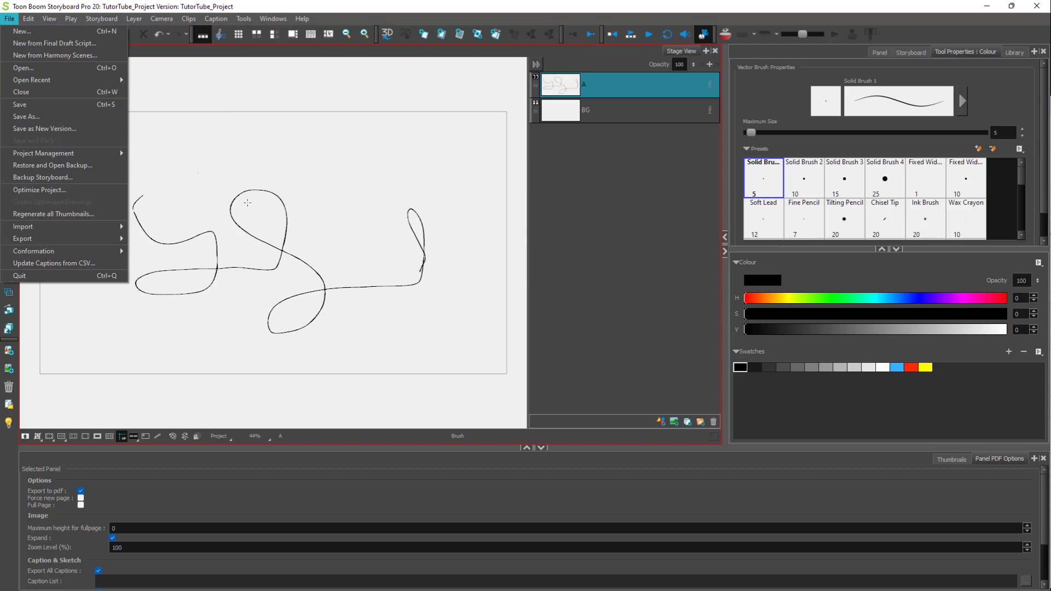
pyautogui.moveTo(215, 161)
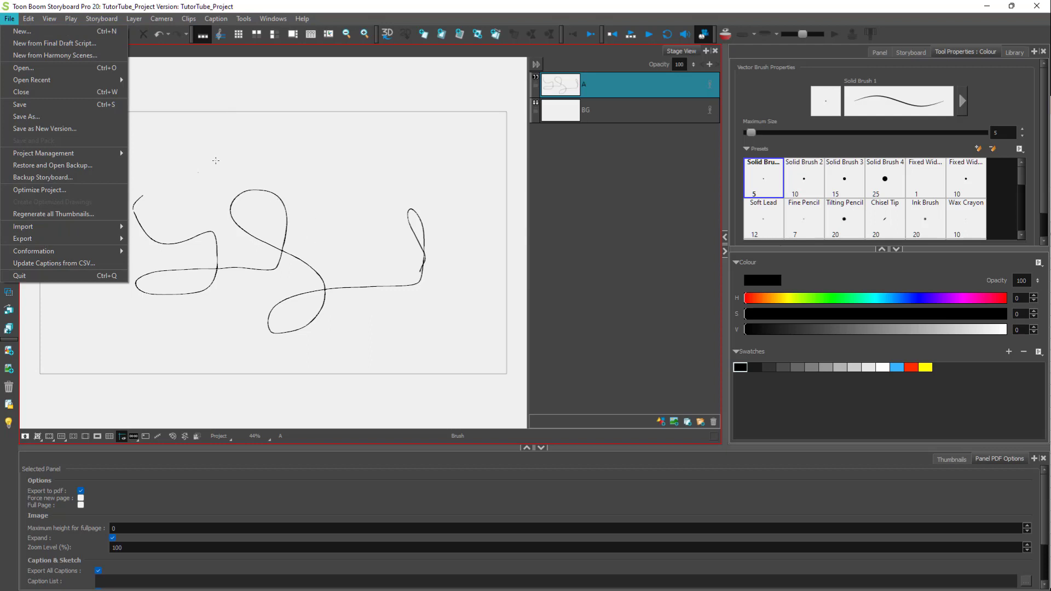
pyautogui.moveTo(34, 37)
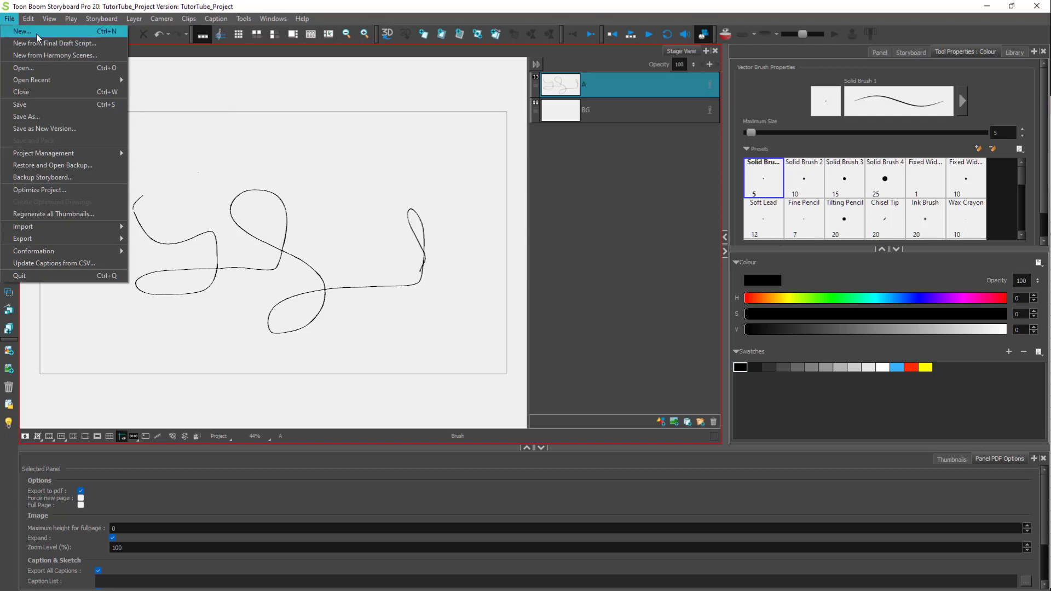